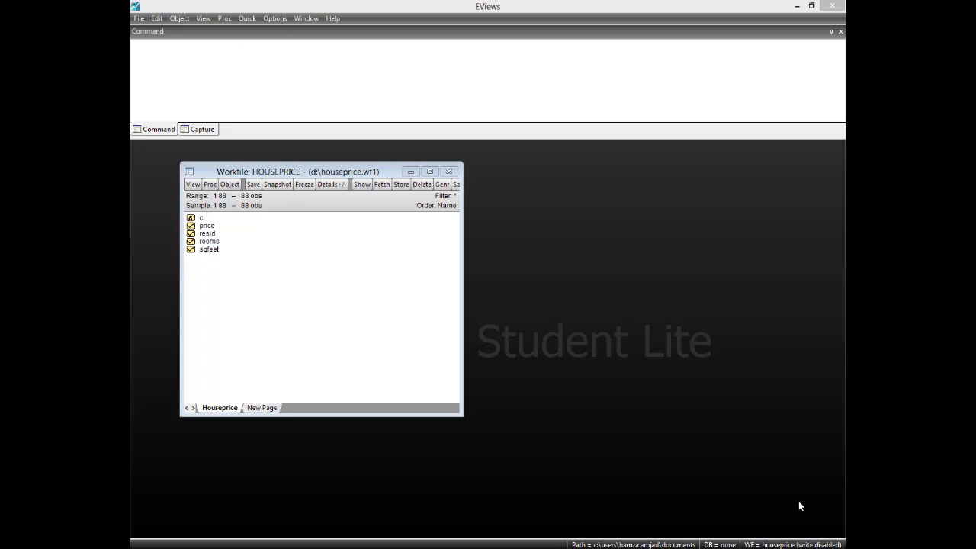
mouse_move(603, 458)
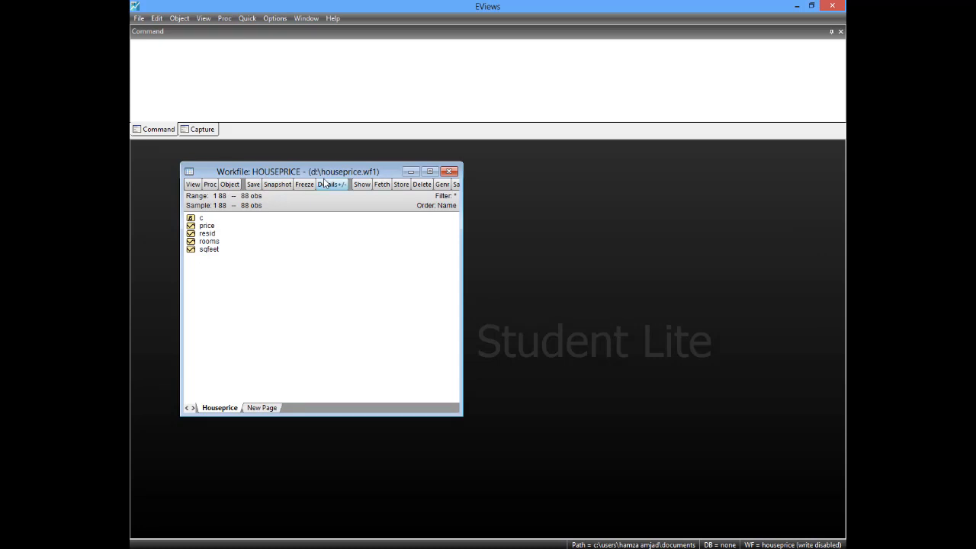
Open EViews' Quick menu over the HOUSEPRICE workfile
click(247, 17)
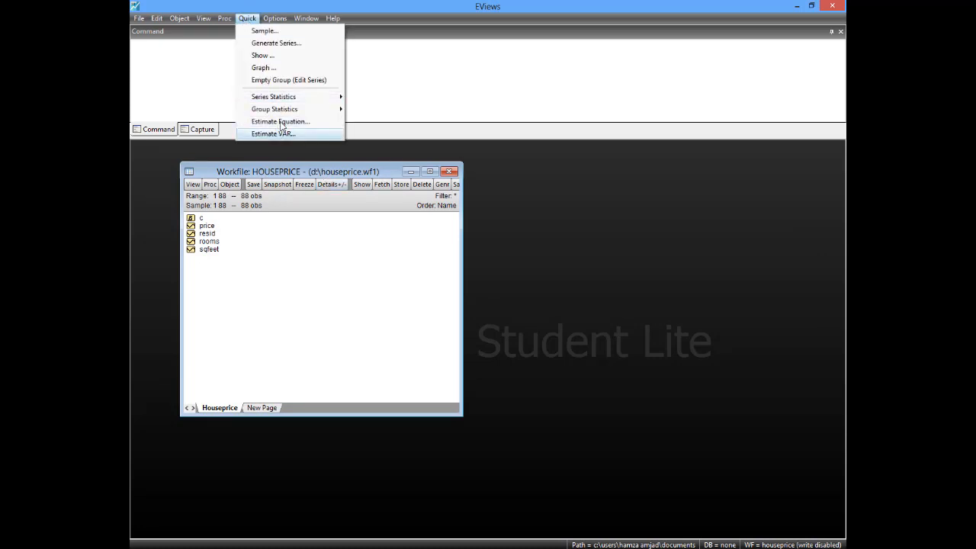
Start Estimate Equation and enter the specification 'price c rooms sqfeet'
click(280, 121)
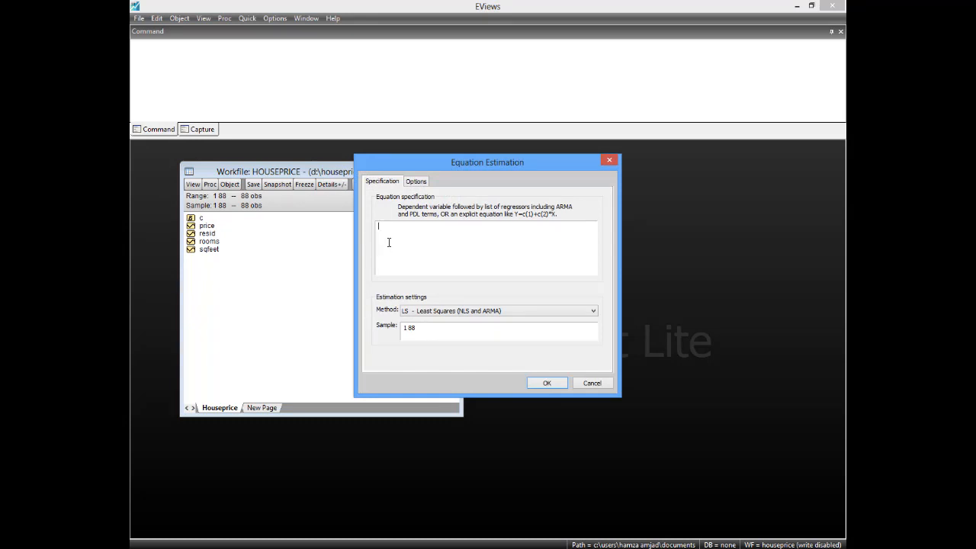
mouse_move(390, 235)
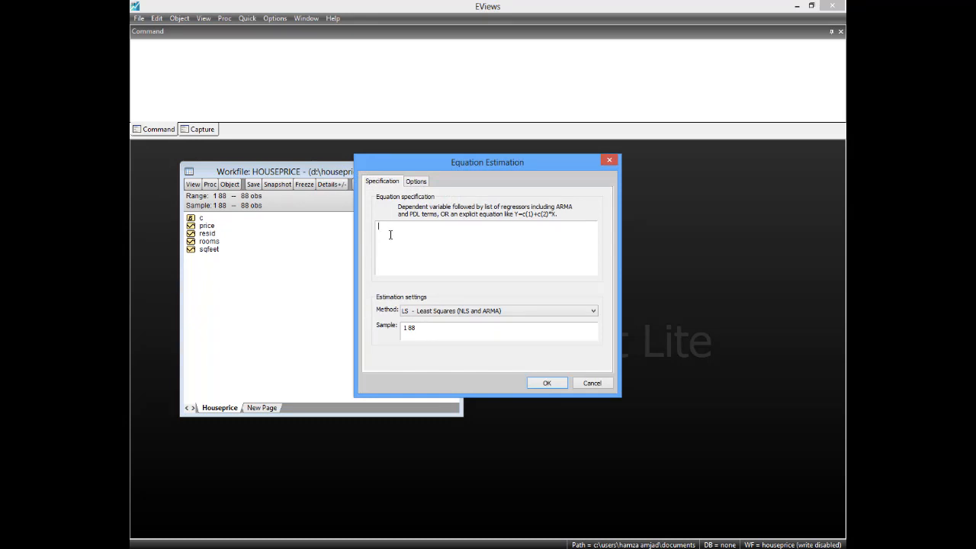
text(price)
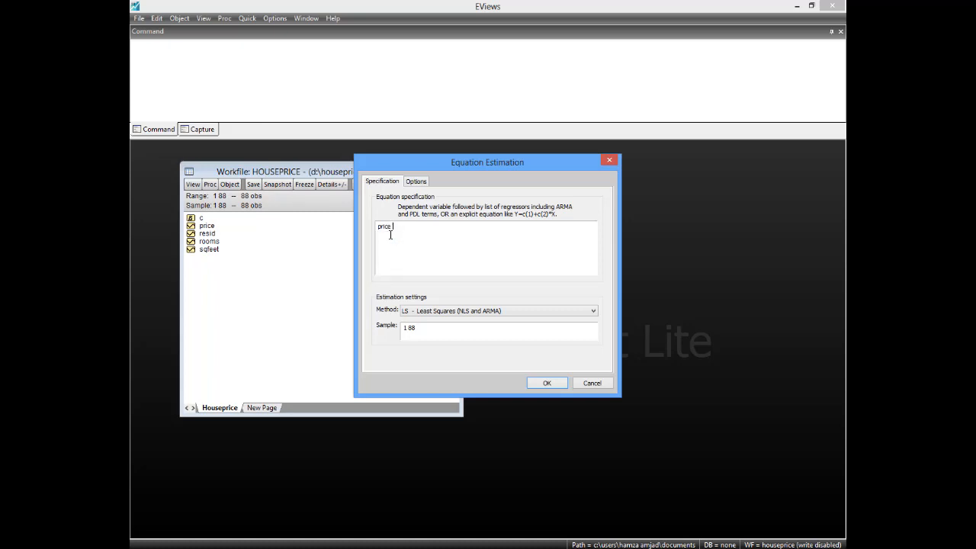
text(c r)
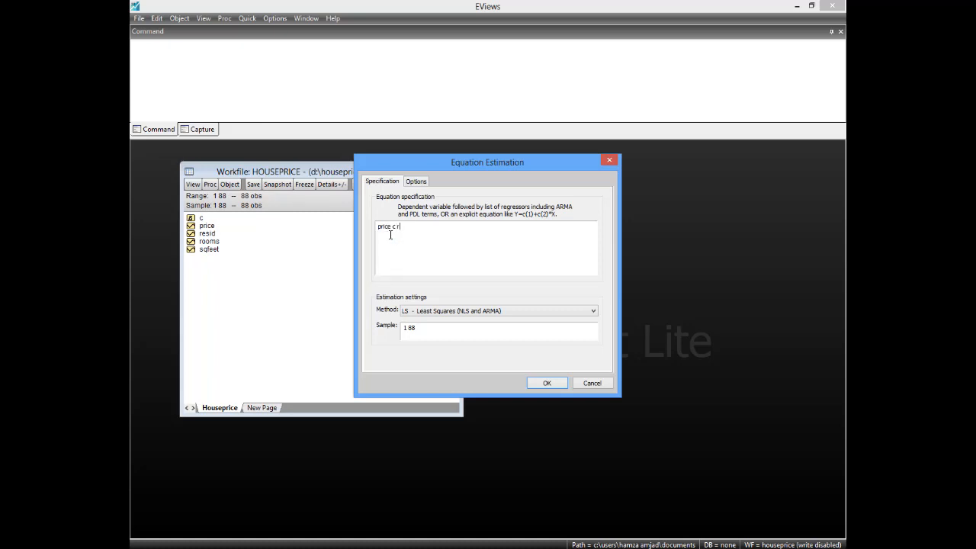
text(ooms)
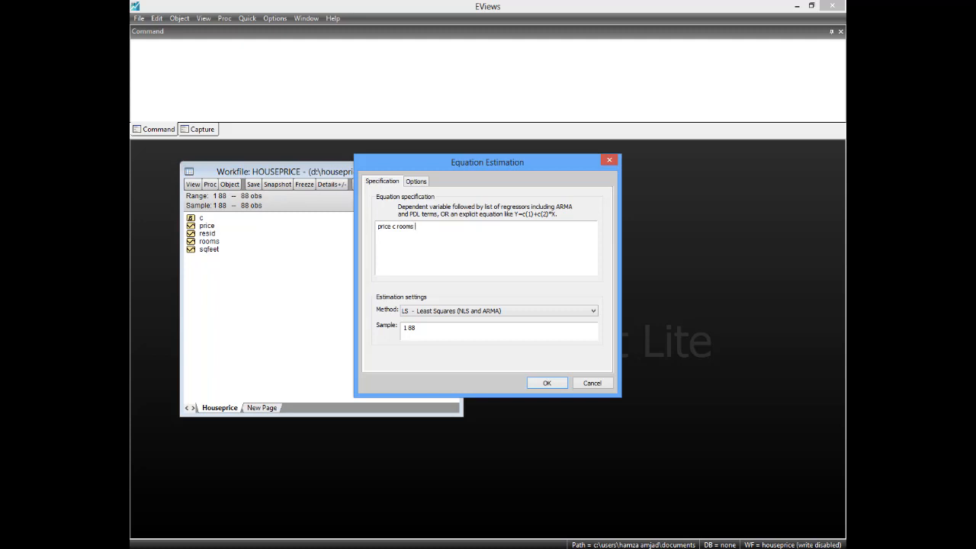
text(sqfeet)
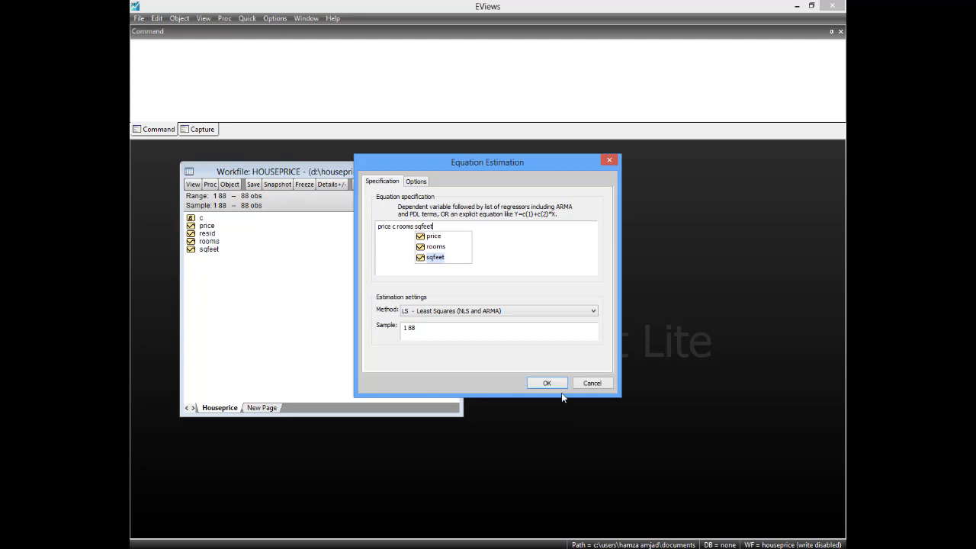
Run the least squares regression of price on c, rooms and sqfeet
click(547, 383)
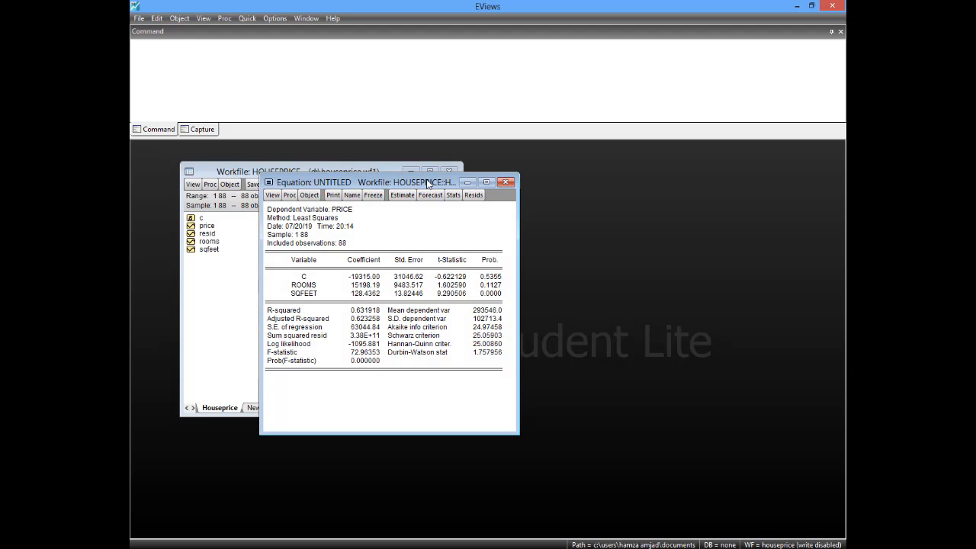
mouse_move(455, 367)
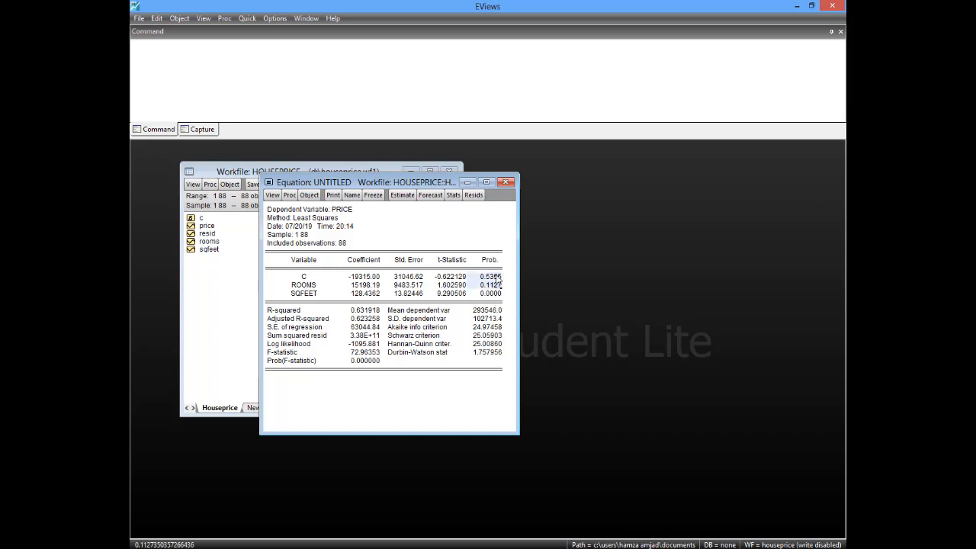
mouse_move(356, 319)
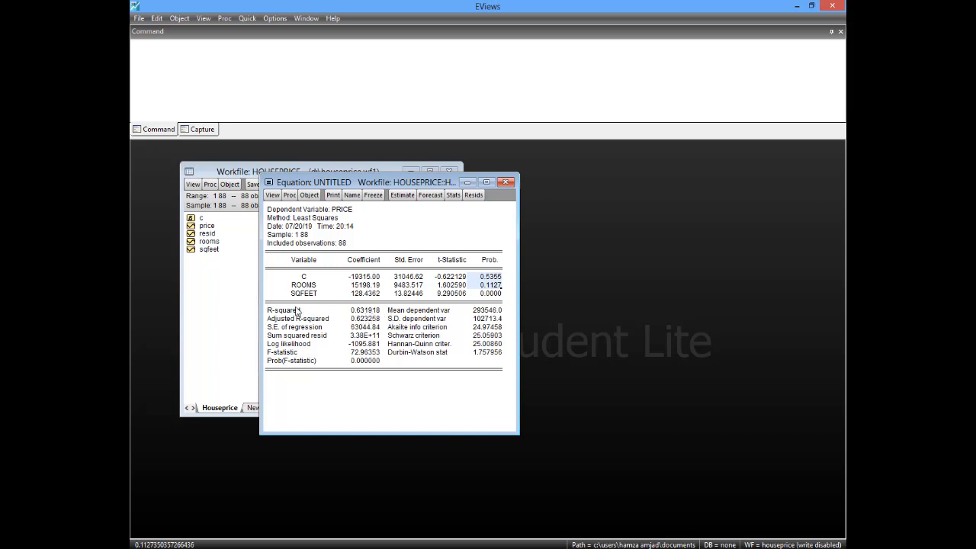
mouse_move(308, 227)
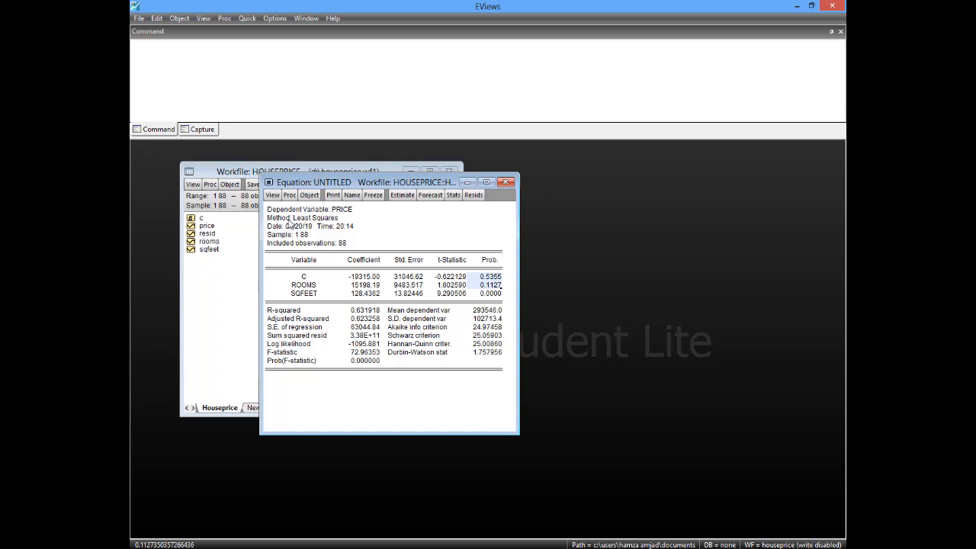
Open the Heteroskedasticity Tests dialog from the equation's residual diagnostics views
click(273, 195)
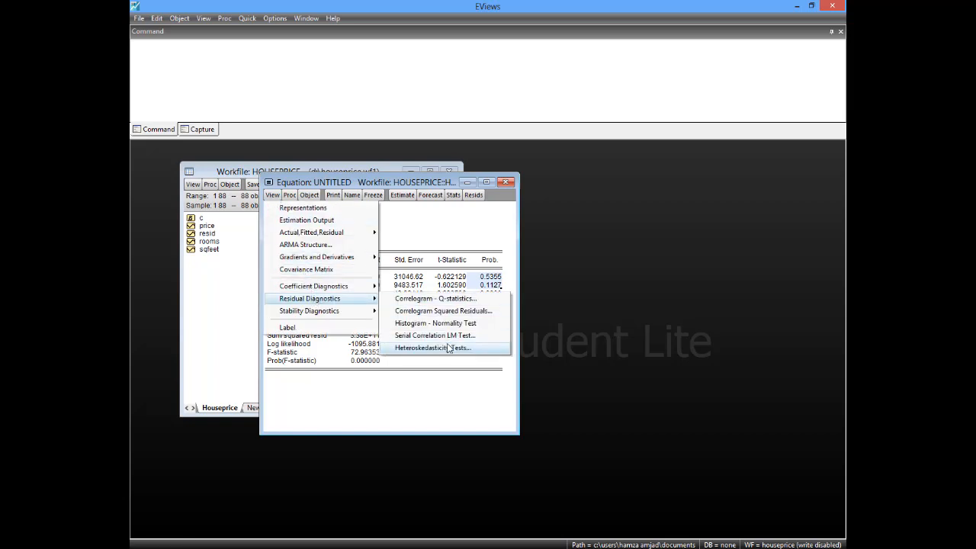
click(433, 348)
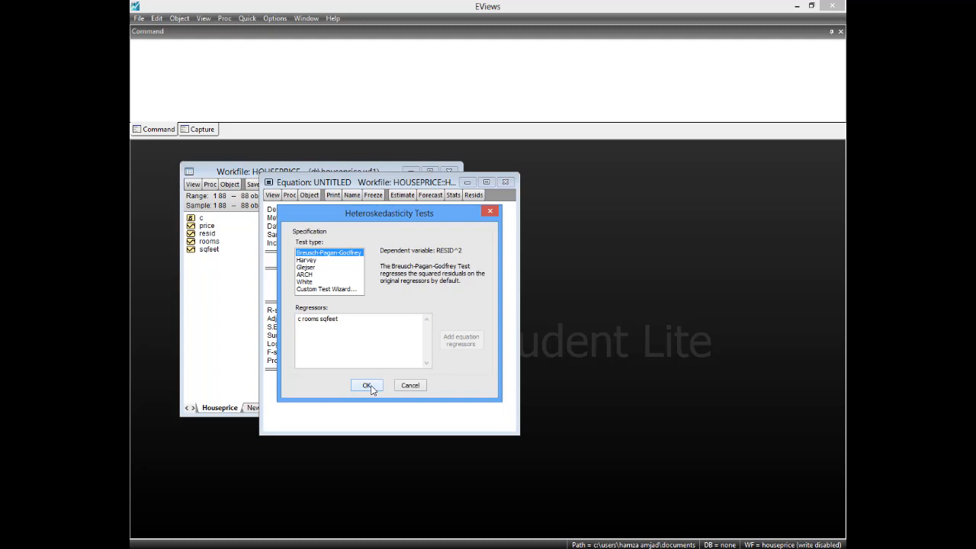
Run the Breusch-Pagan-Godfrey test, giving F-statistic 5.805633 with probability 0.0043
click(367, 385)
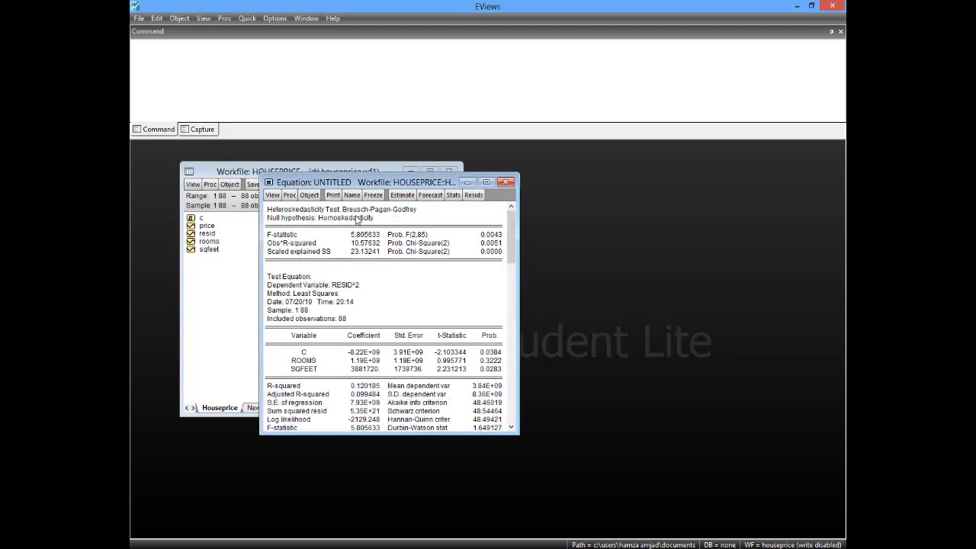
mouse_move(364, 339)
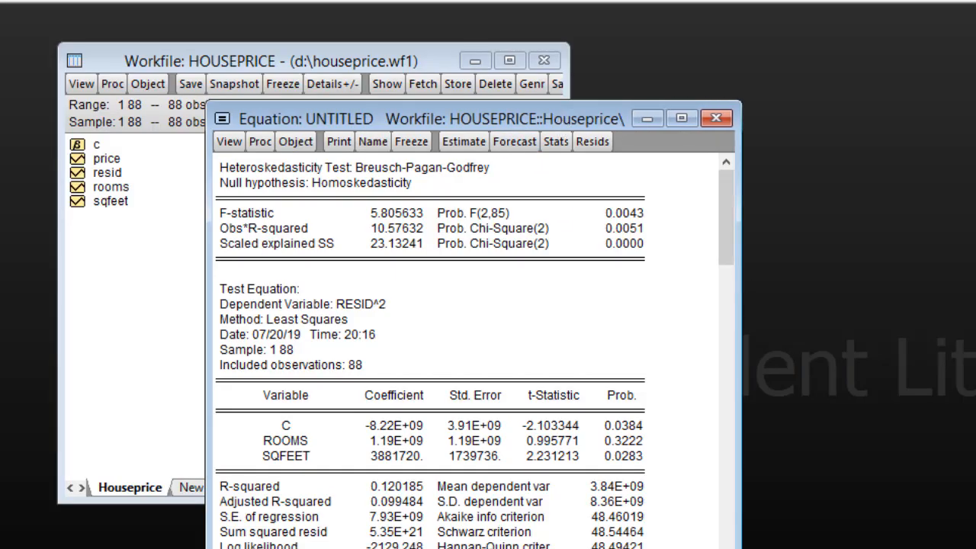
mouse_move(638, 366)
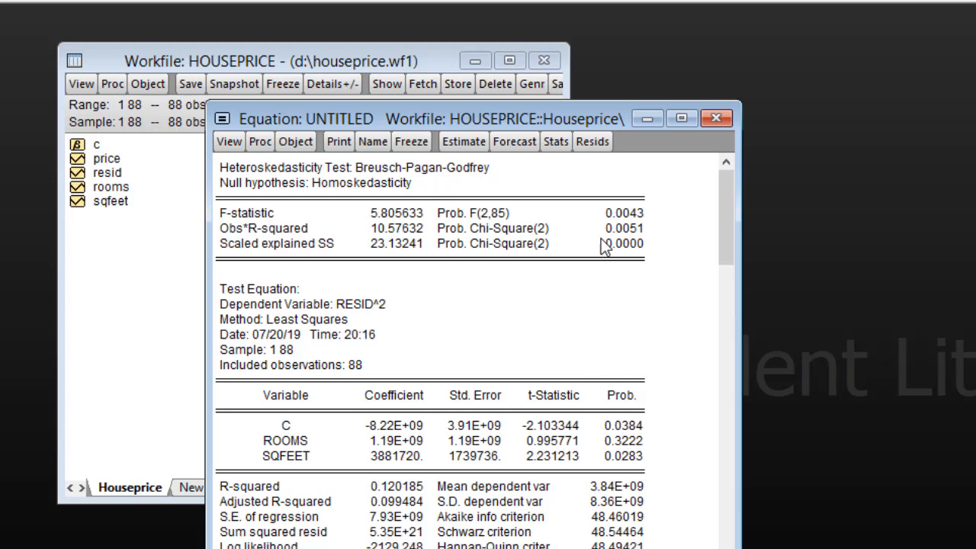
mouse_move(616, 271)
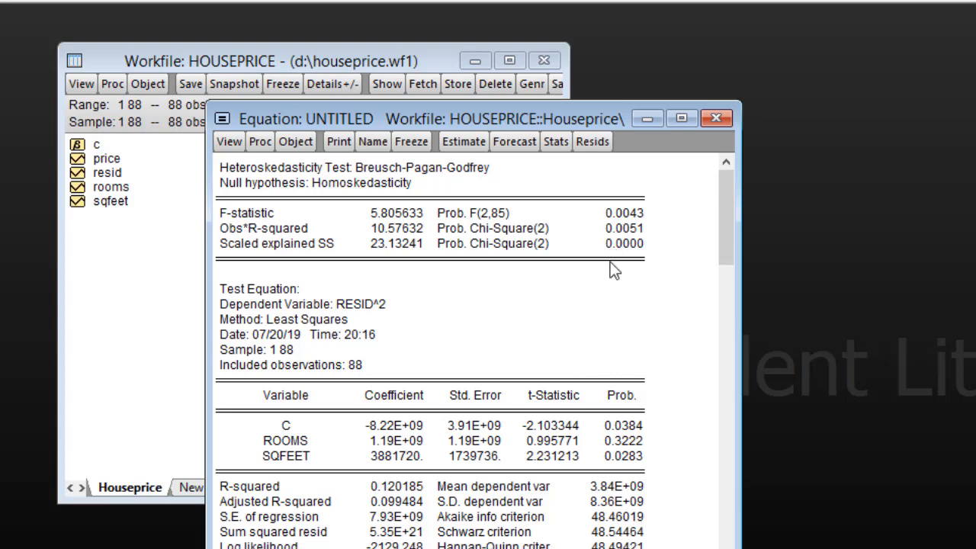
mouse_move(650, 267)
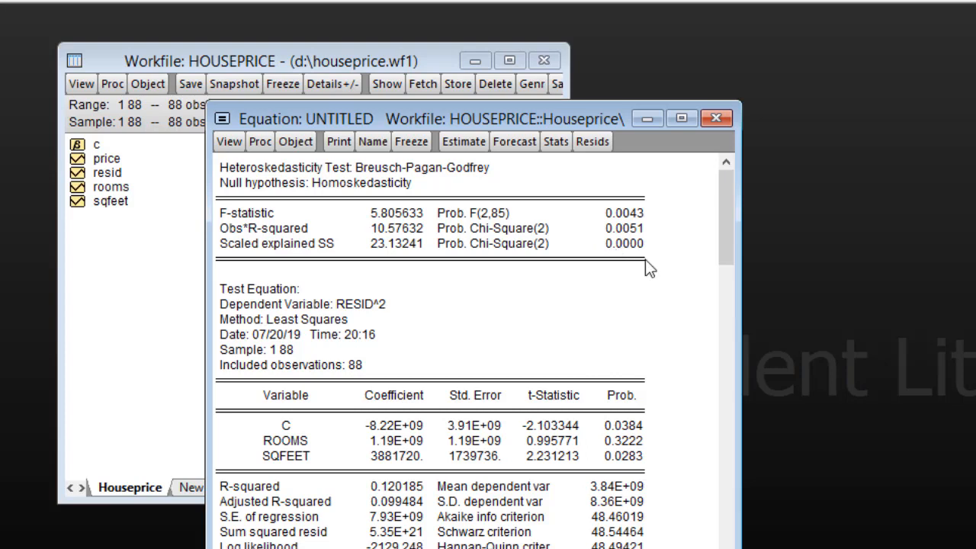
mouse_move(469, 360)
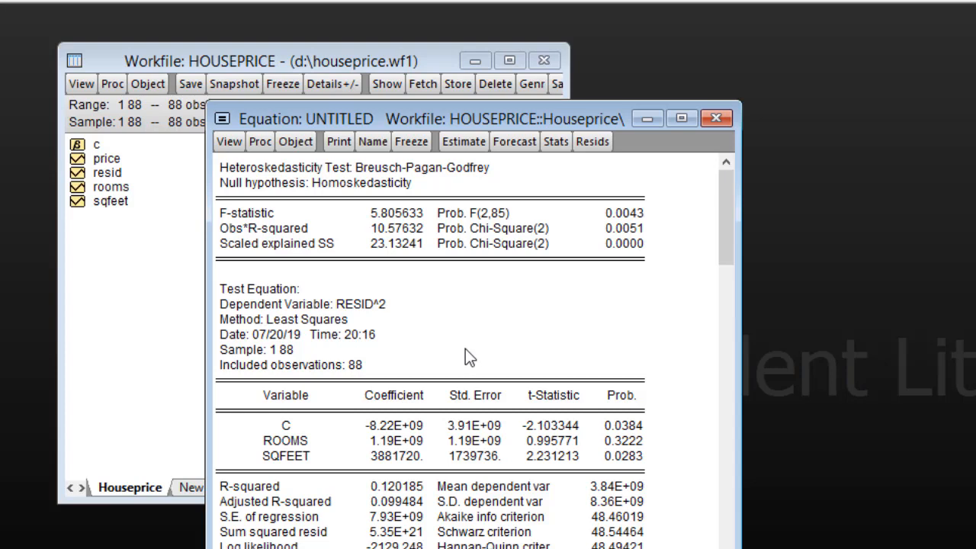
mouse_move(674, 369)
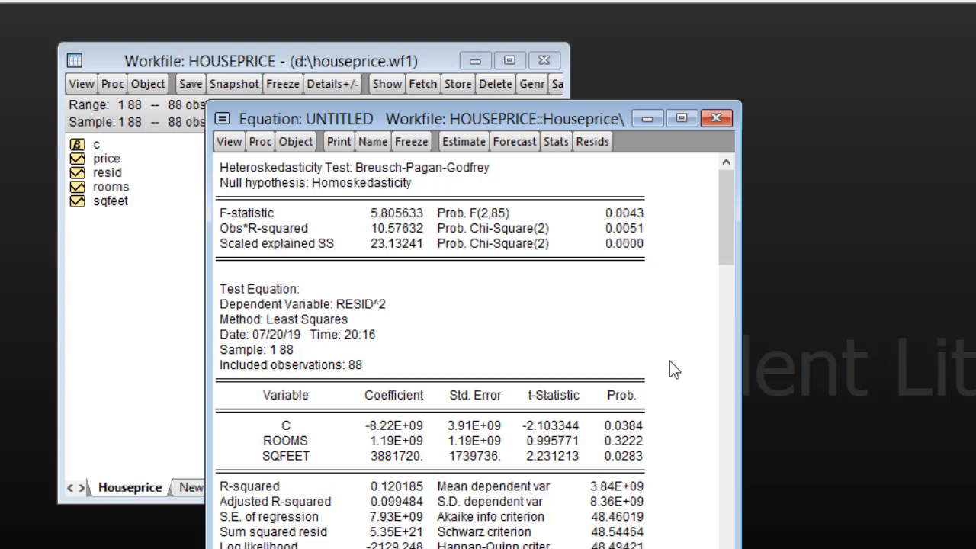
mouse_move(466, 490)
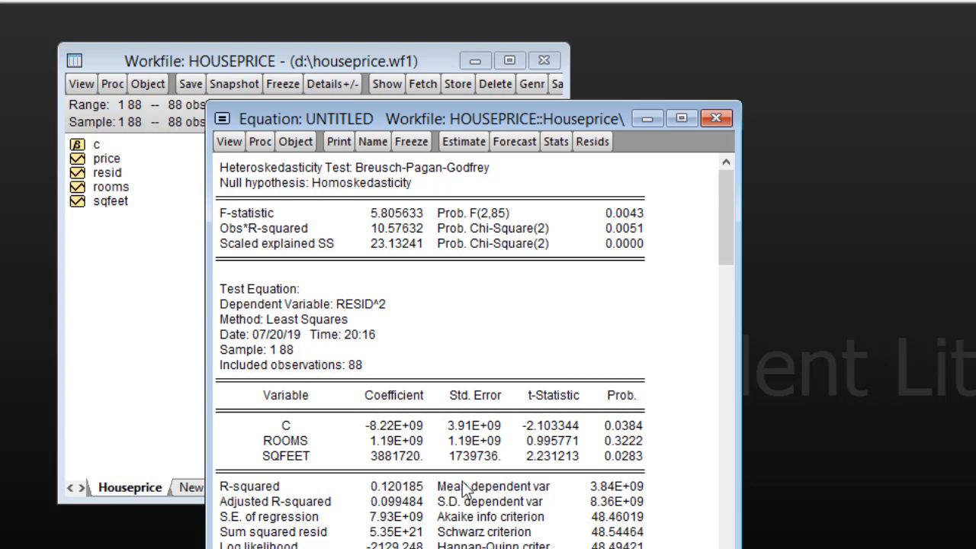
mouse_move(467, 394)
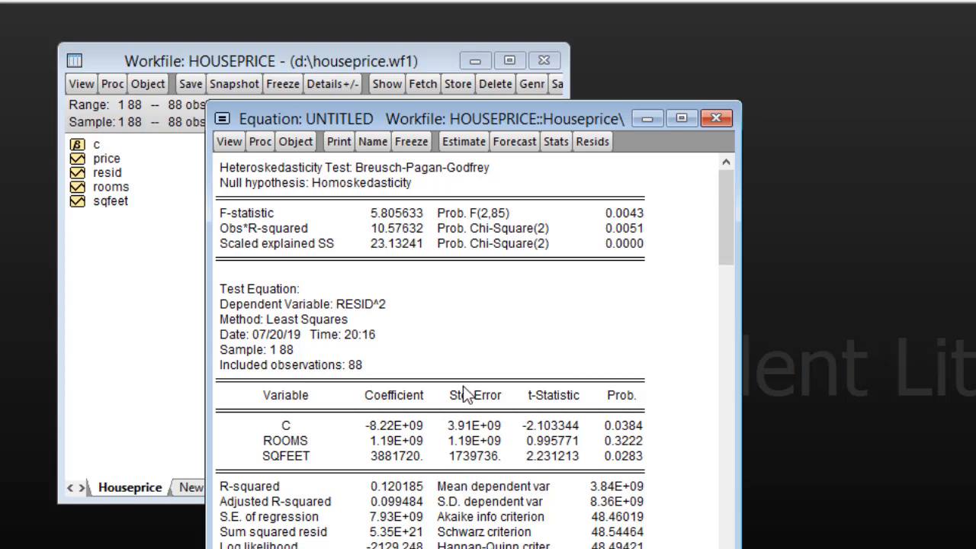
mouse_move(629, 249)
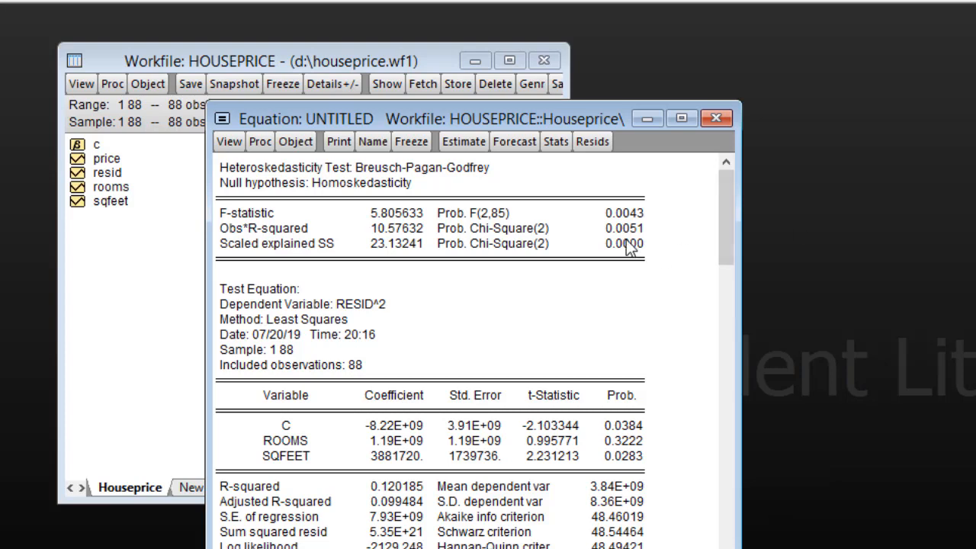